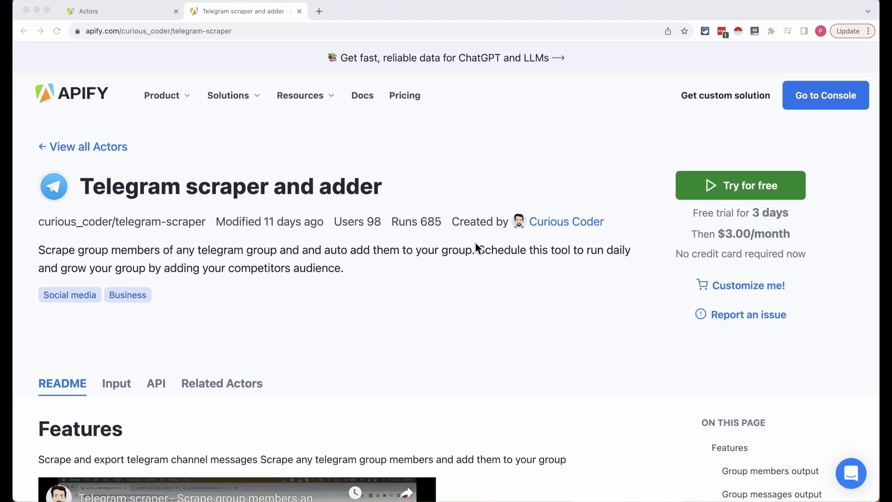
- Open the Telegram scraper actor in Console and choose 'Add users to your group'
left_click(741, 186)
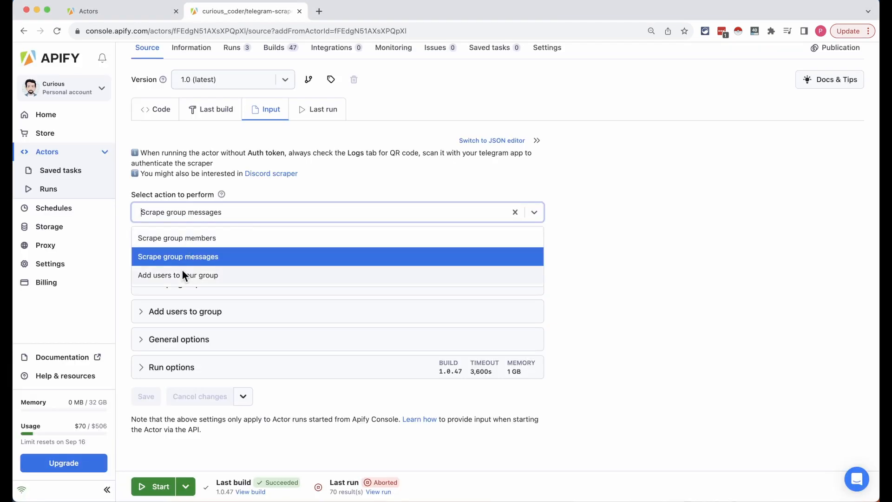
mouse_move(160, 242)
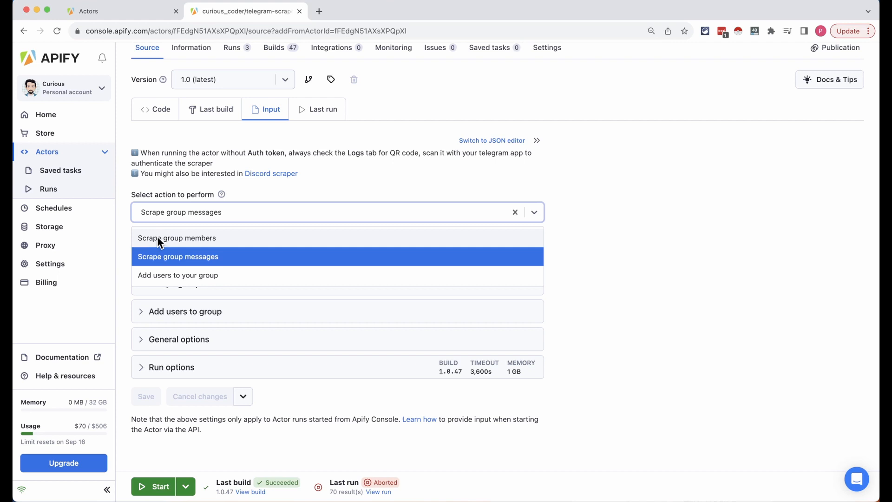
mouse_move(173, 269)
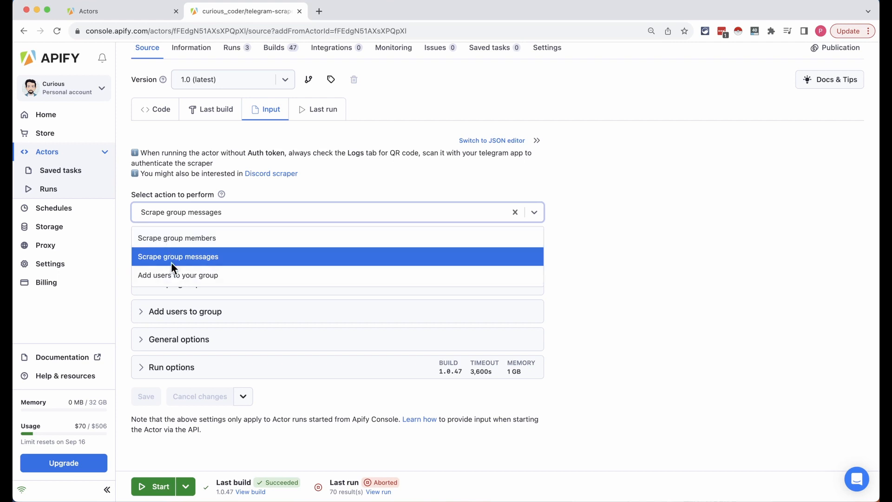
left_click(178, 275)
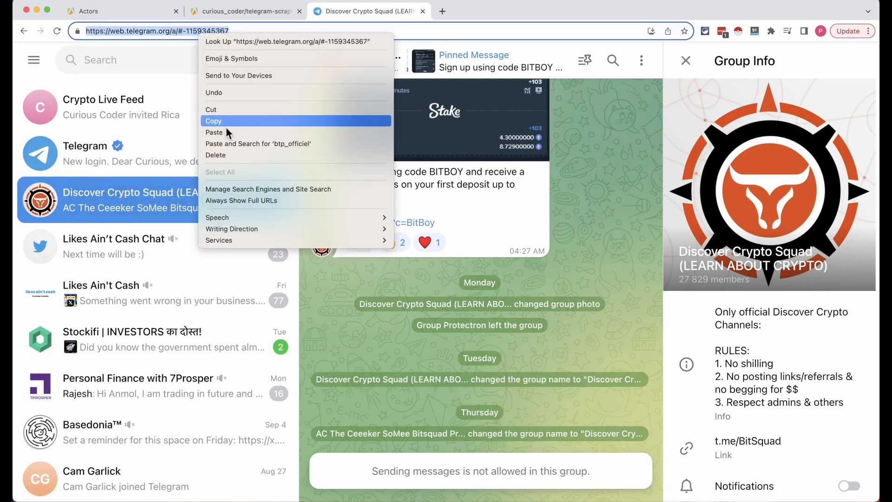
left_click(253, 11)
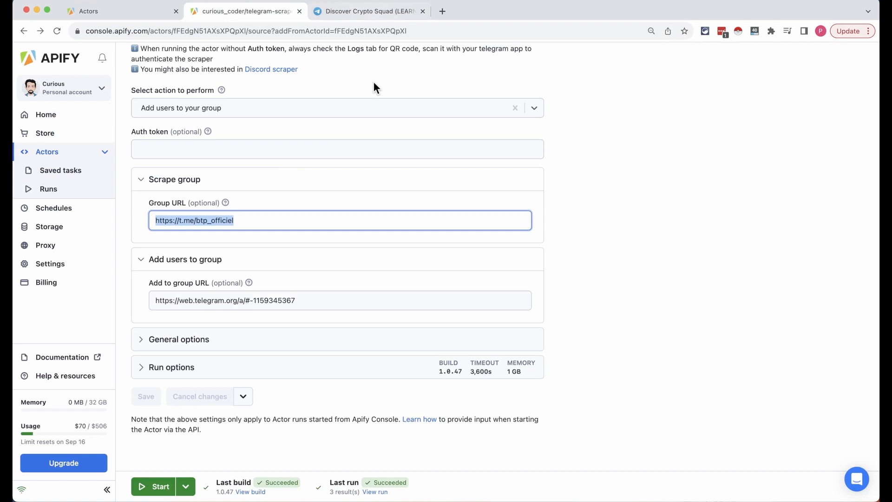
mouse_move(194, 224)
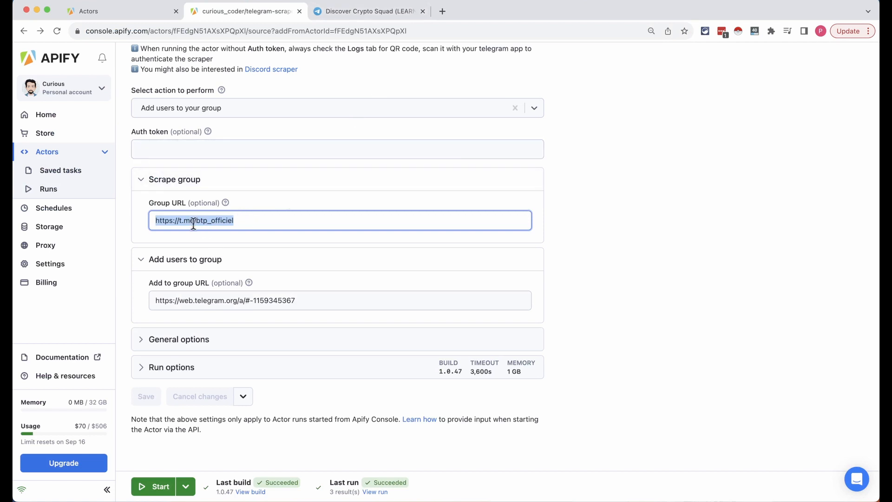
right_click(194, 220)
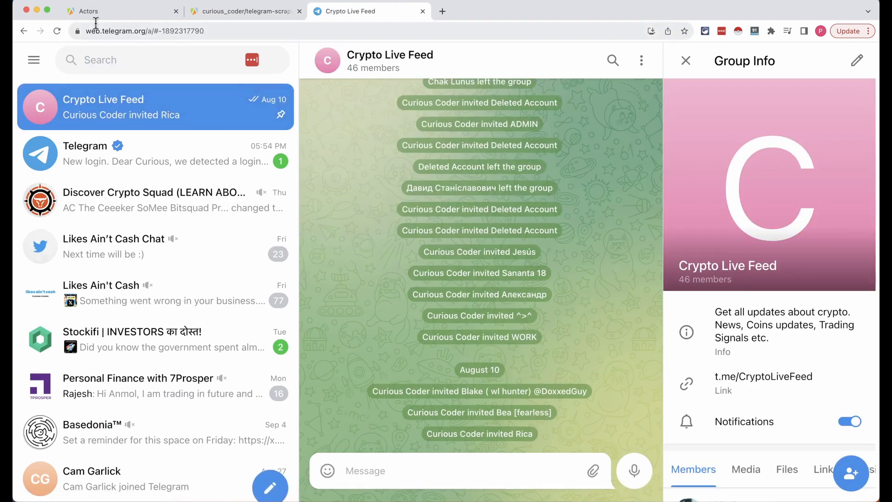
right_click(139, 31)
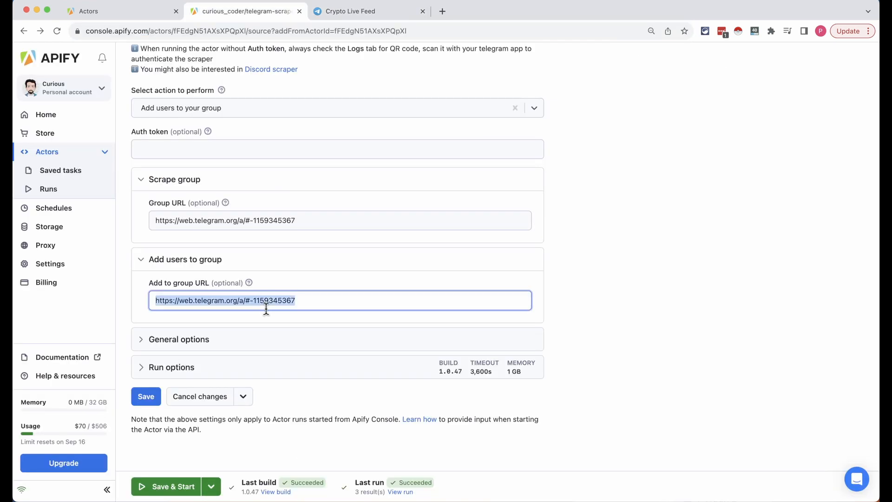
type("https://web.telegram.org/a/#-1892317790")
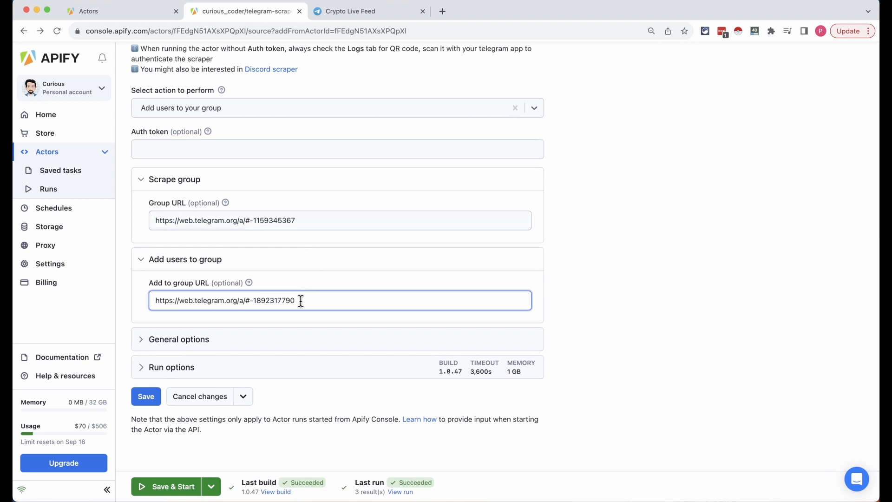
triple_click(225, 300)
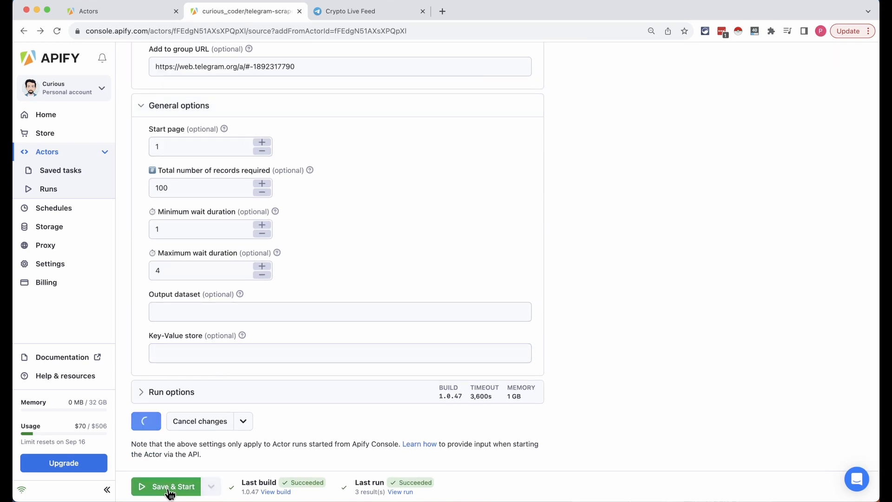
- Save & Start the run and confirm 'Added user … to group' lines in the log
left_click(166, 487)
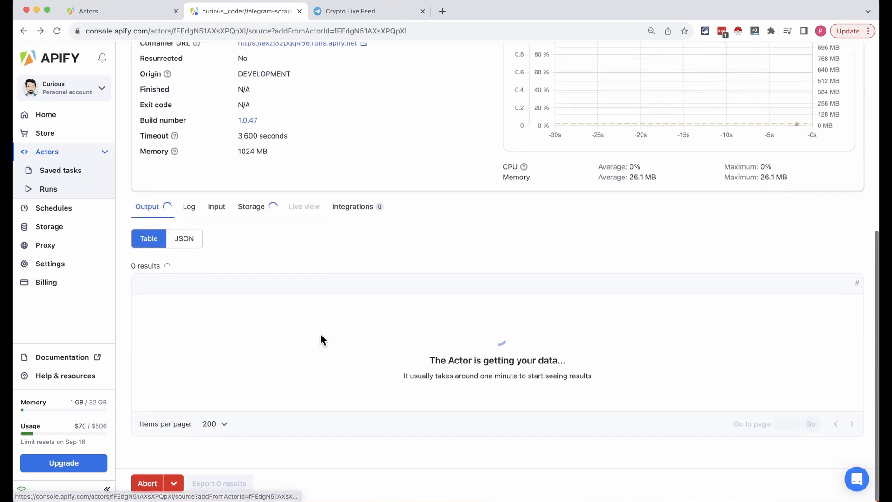
left_click(189, 207)
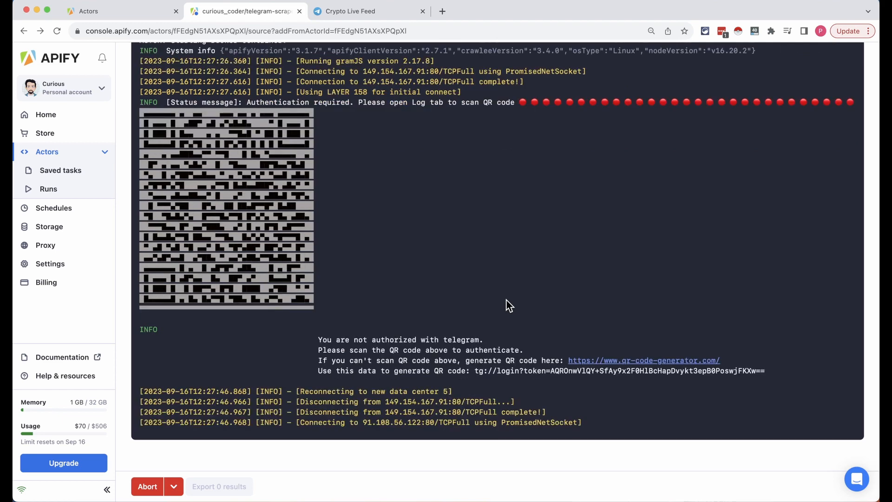
scroll("down", 3)
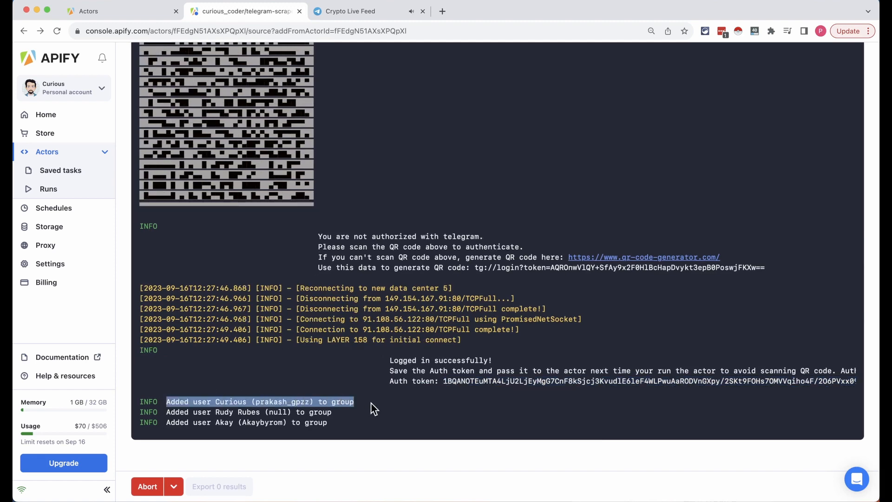
left_click_drag(373, 407, 344, 422)
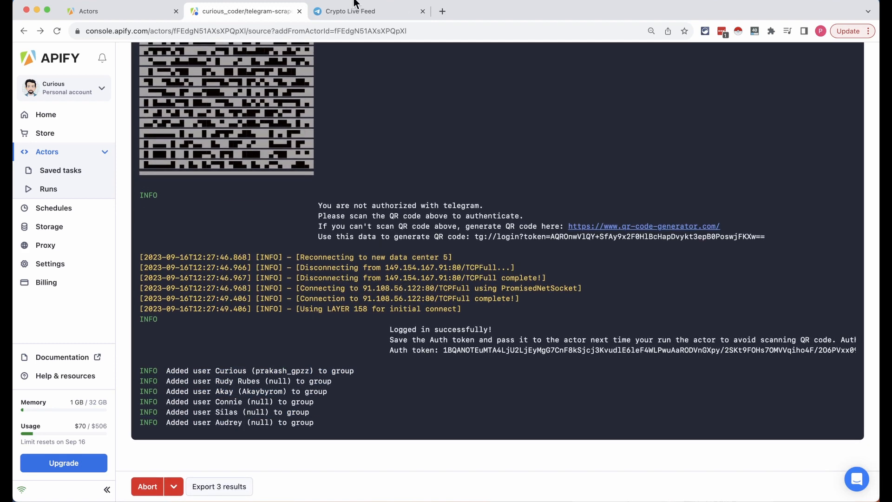
left_click(351, 11)
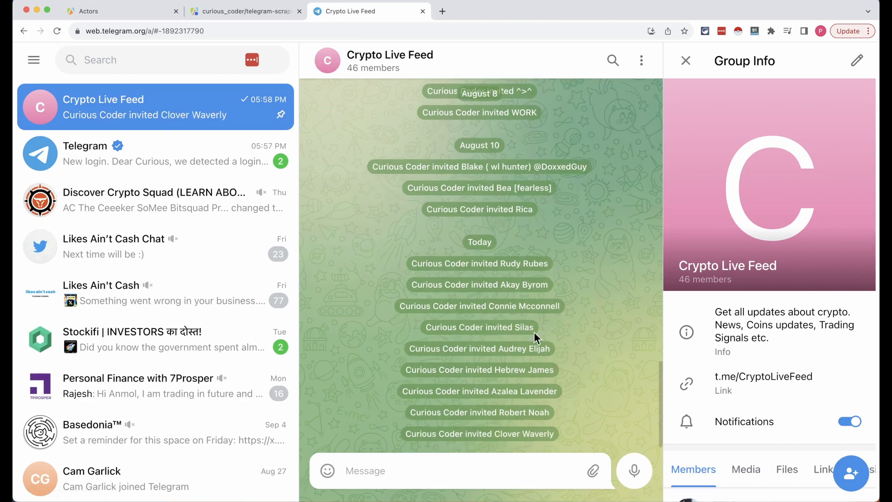
- Return from Crypto Live Feed to the actor run in Apify Console
left_click(253, 11)
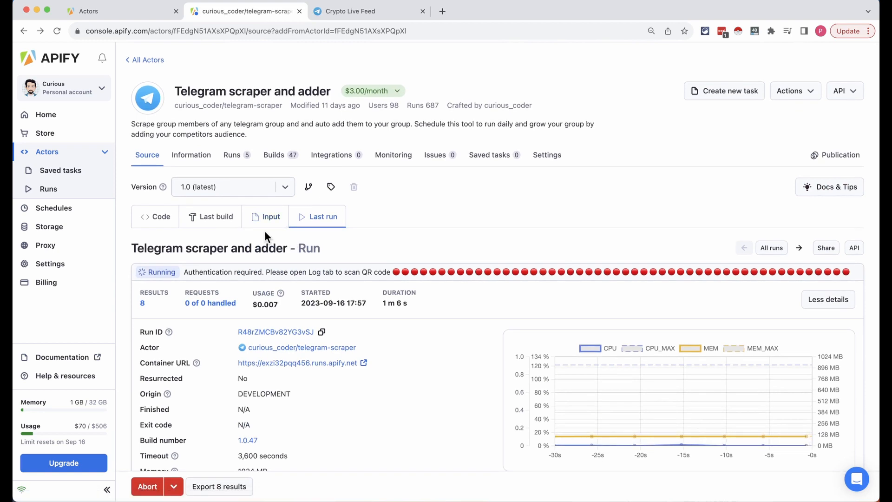
- Paste the Telegram auth token into the actor input, keeping 'Add users to your group'
scroll("down", 3)
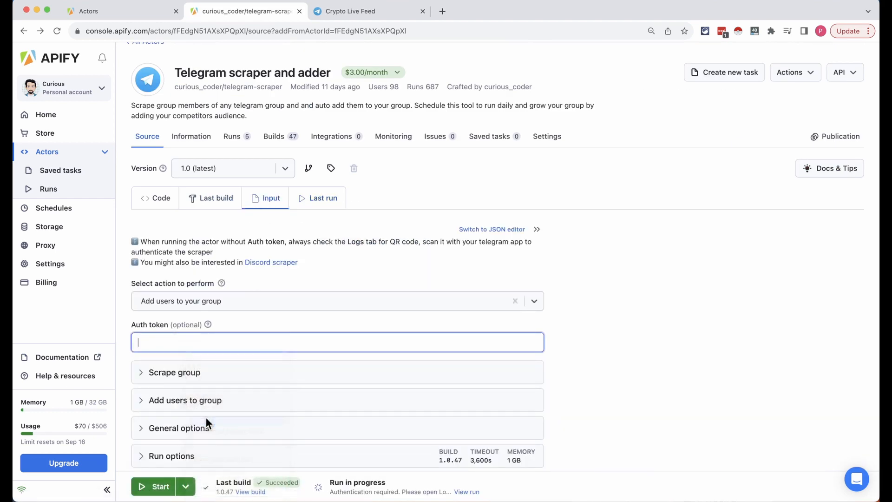
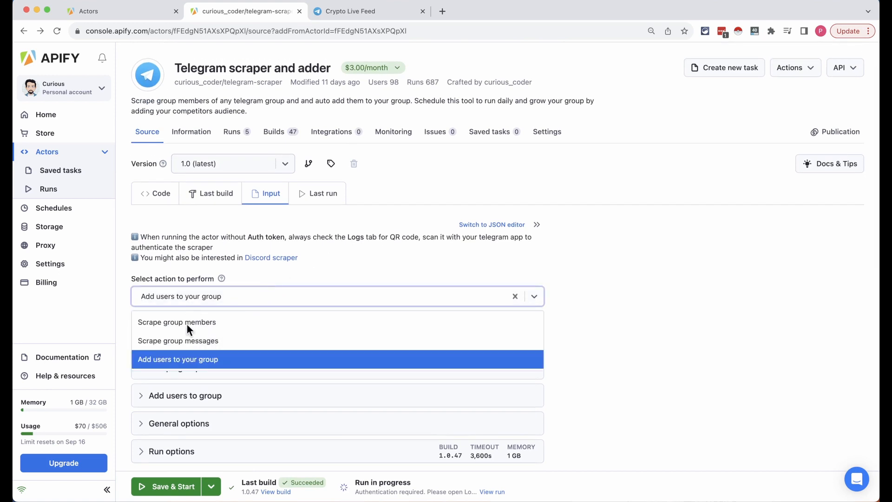
left_click(178, 360)
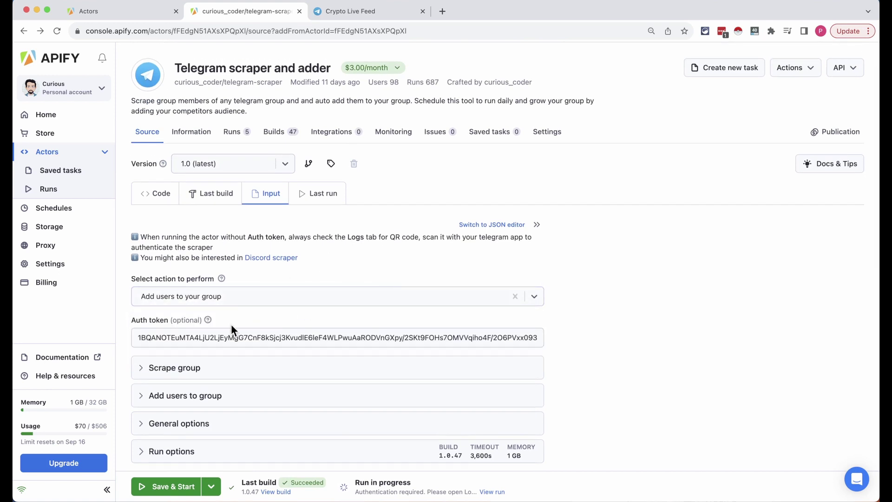
scroll("down", 3)
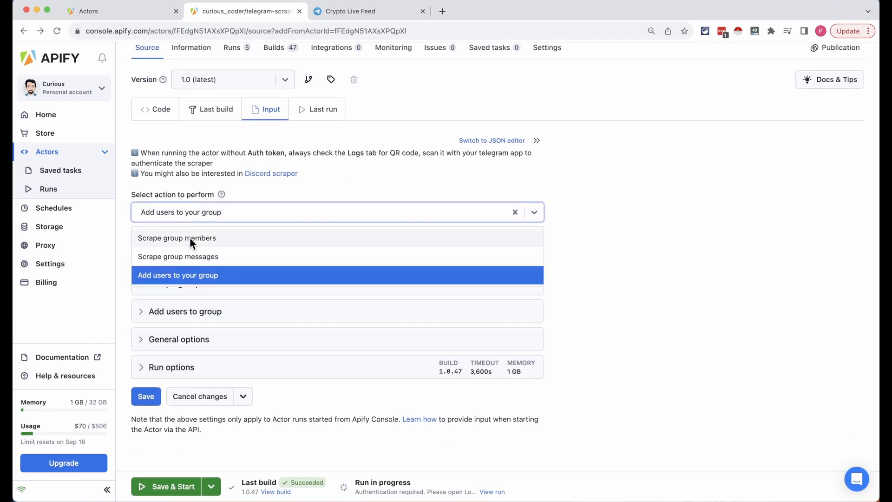
- Switch the action to 'Scrape group messages', check the Group URL, and Save & Start
left_click(177, 238)
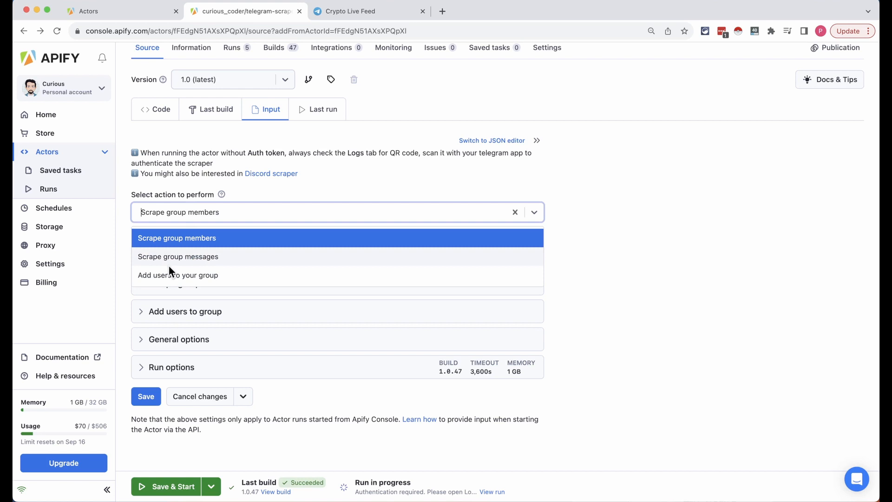
left_click(178, 256)
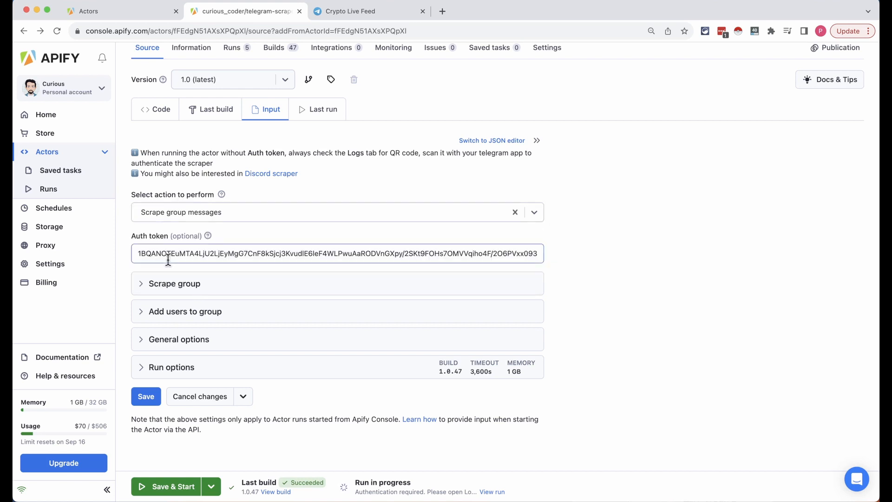
left_click(174, 283)
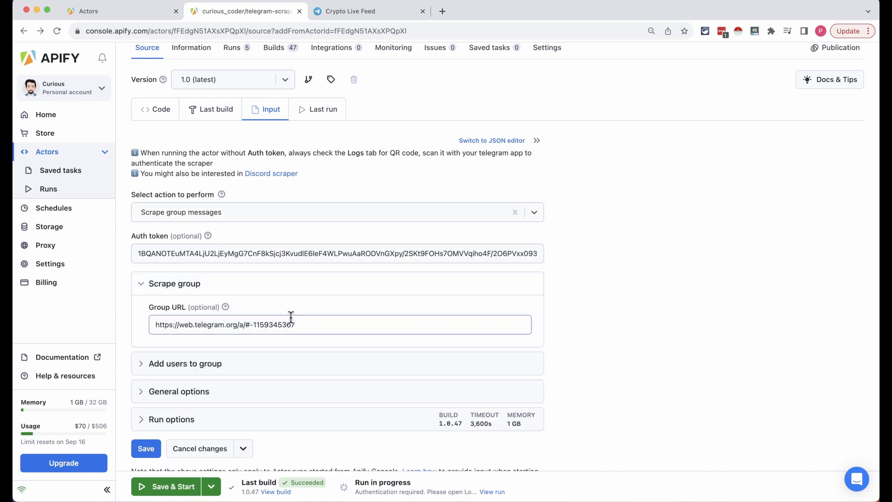
scroll("down", 3)
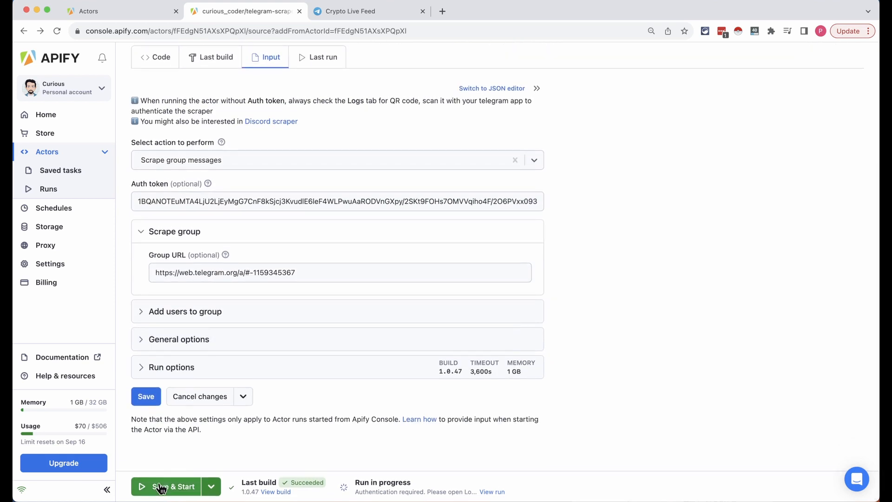
left_click(171, 487)
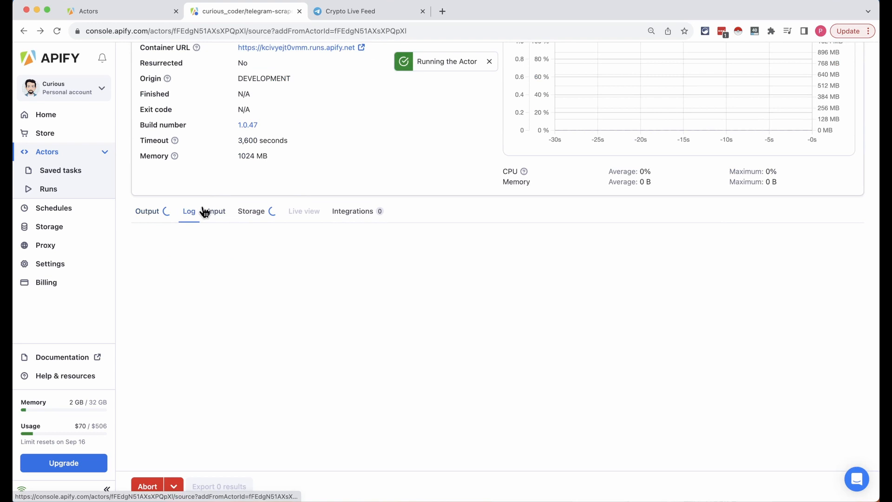
- Check the run log, then browse the Output results and switch to JSON view
left_click(189, 212)
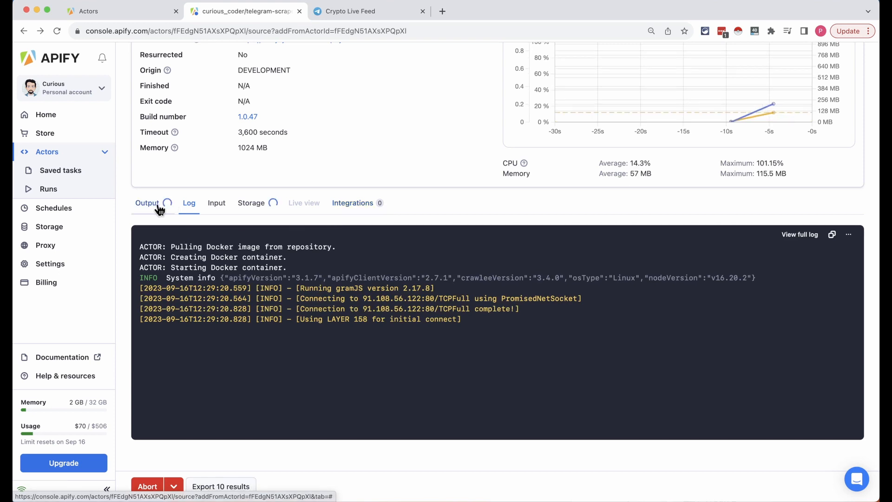
left_click(147, 203)
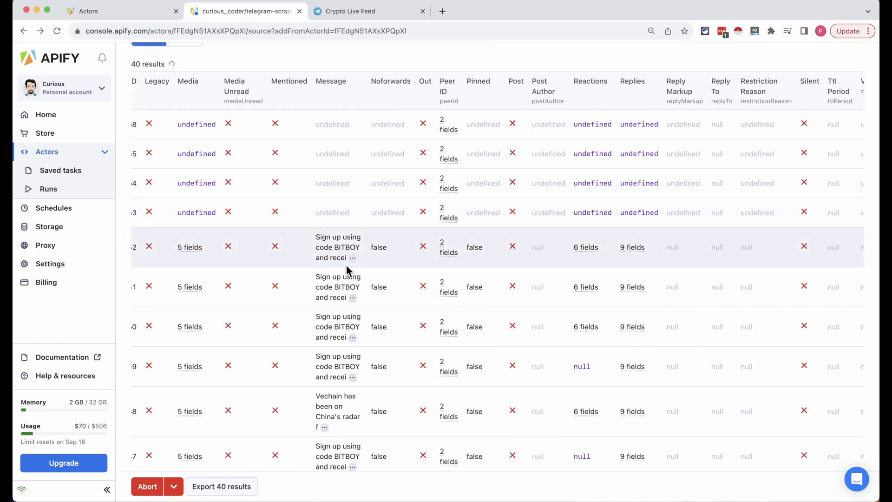
scroll("down", 3)
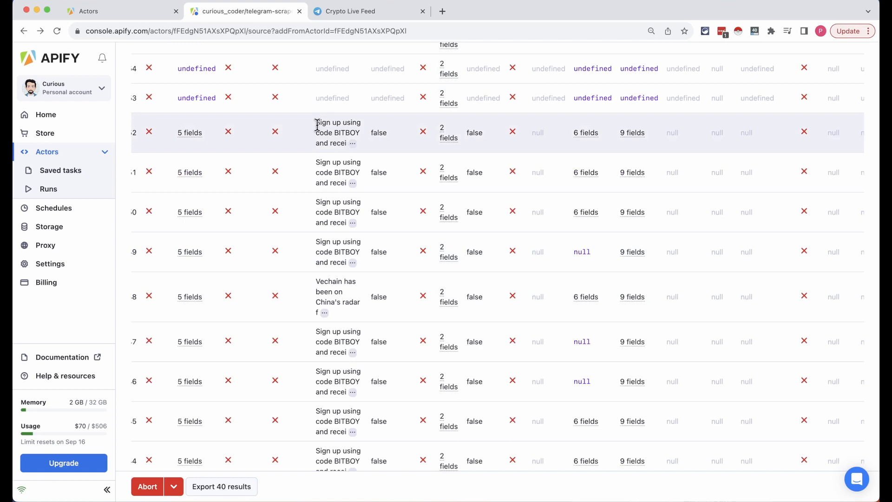
scroll("down", 3)
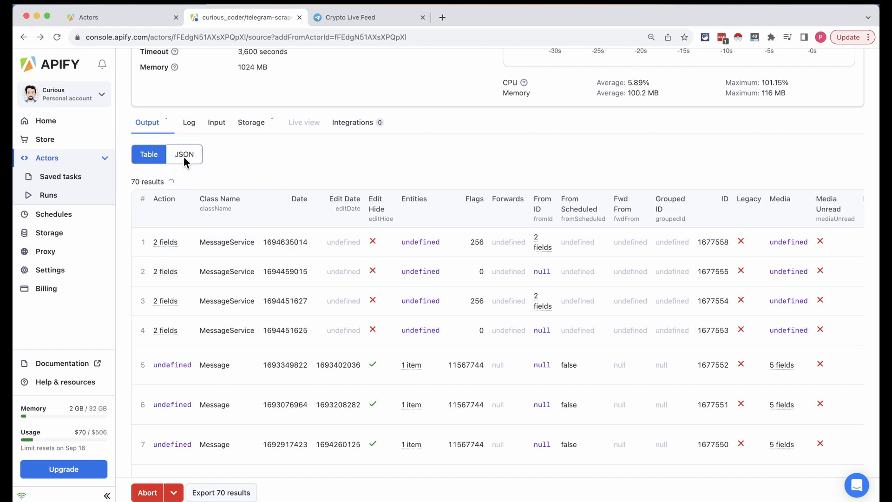
left_click(184, 154)
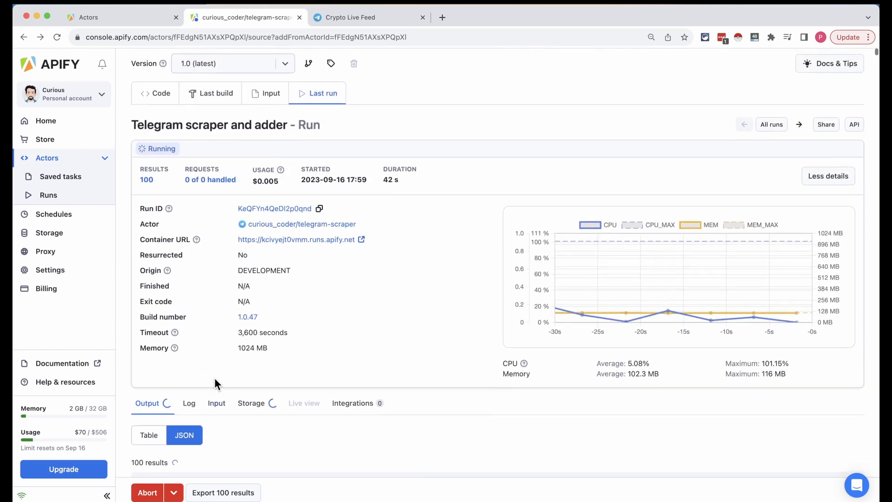
- Scroll the JSON until the run succeeds with 100 results, then open the Input tab
scroll("down", 3)
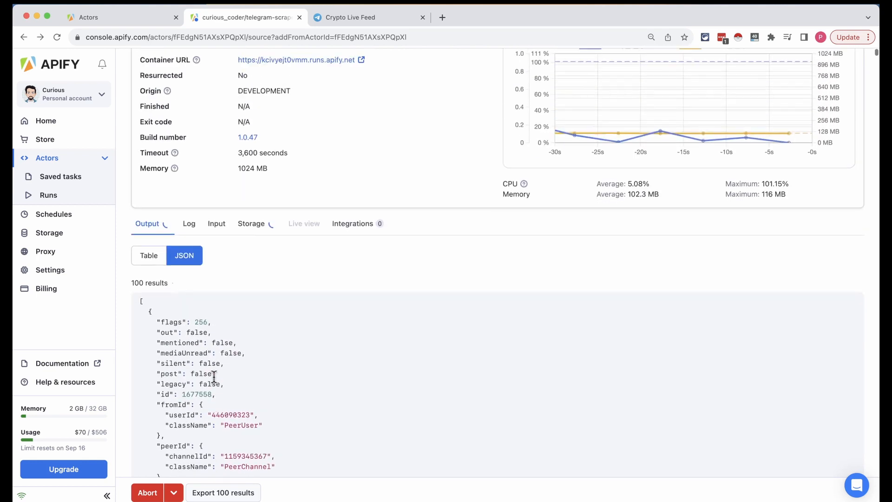
left_click(148, 253)
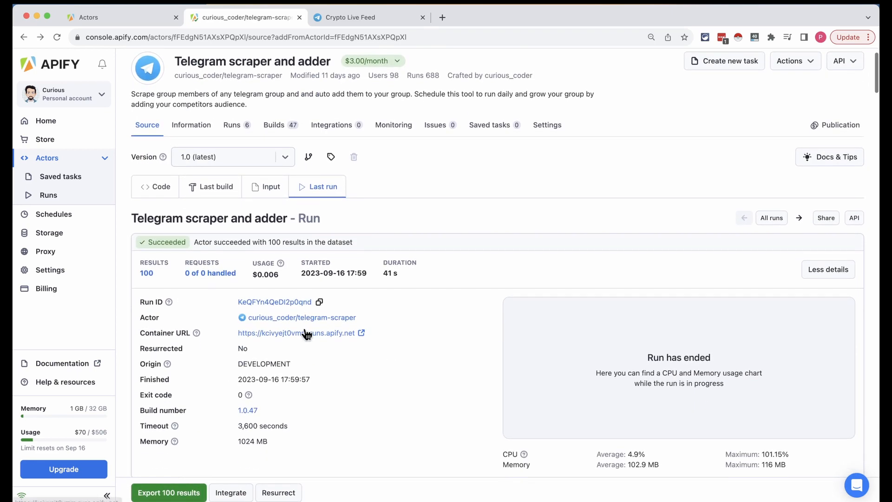
mouse_move(262, 187)
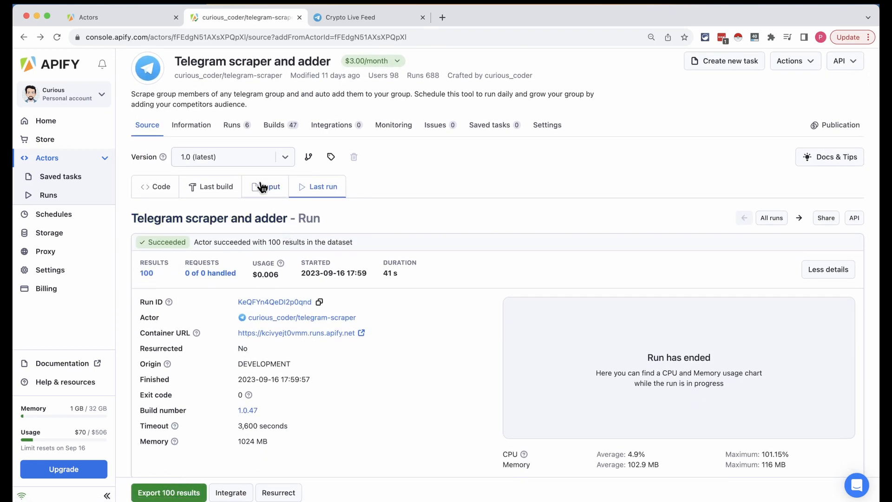
left_click(266, 186)
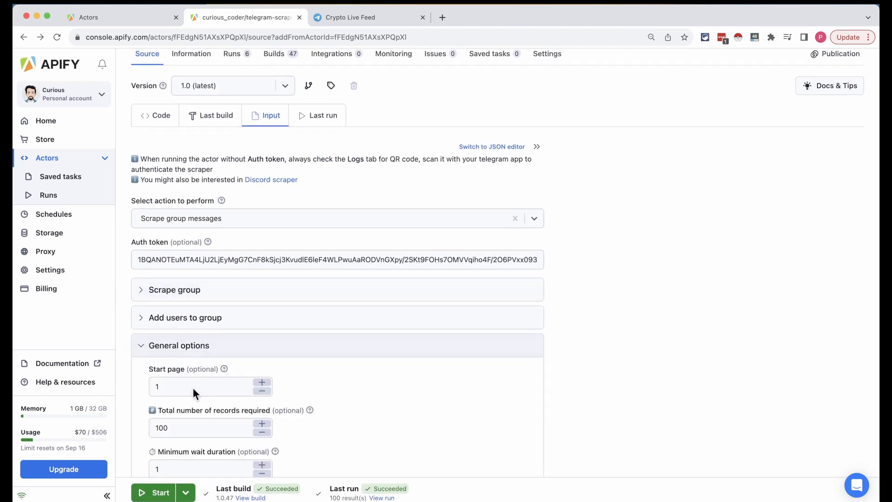